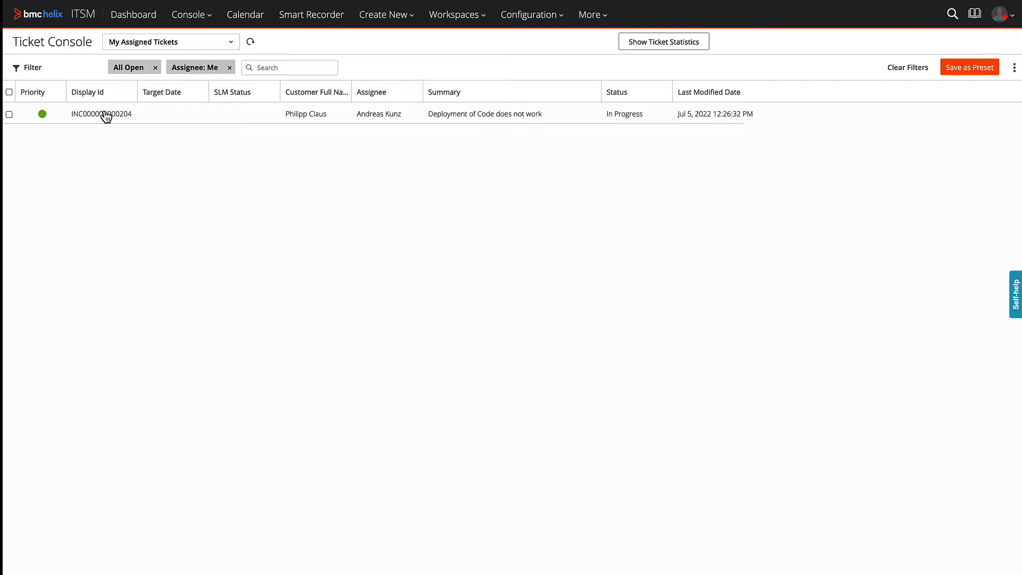
left_click(102, 114)
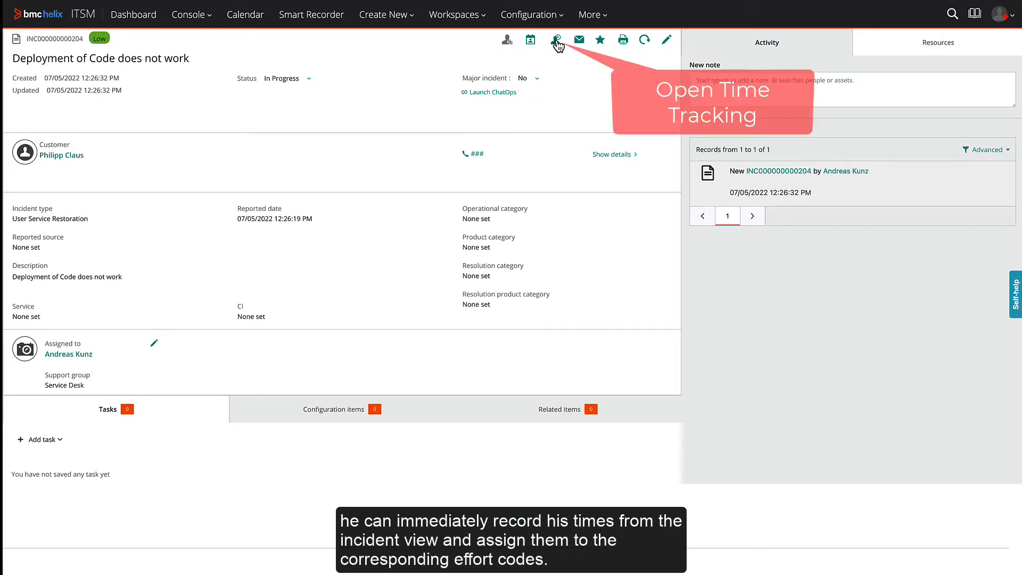
mouse_move(557, 39)
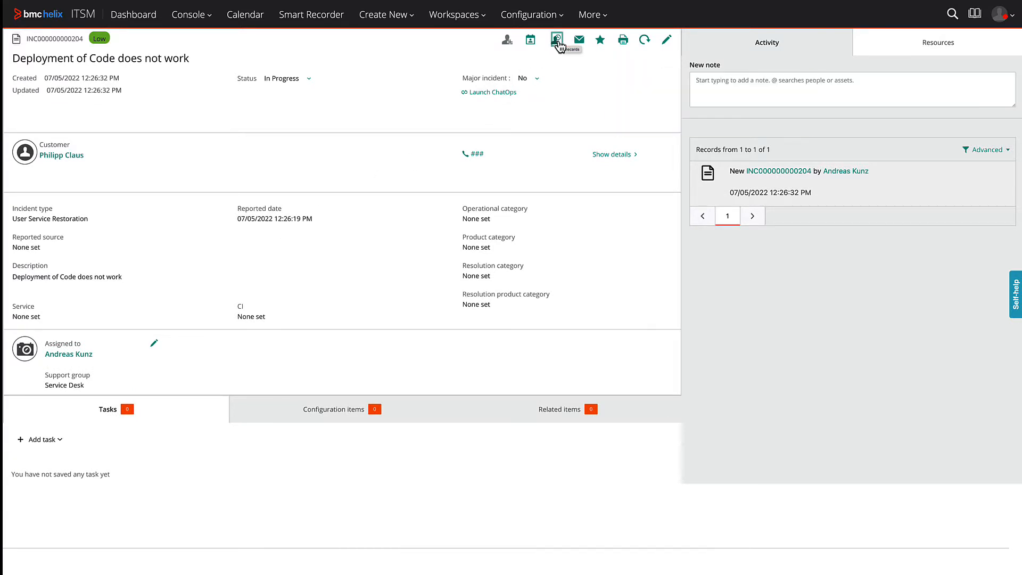
Step: Start a new timecard for the incident dated Jul 14, 2022
left_click(557, 40)
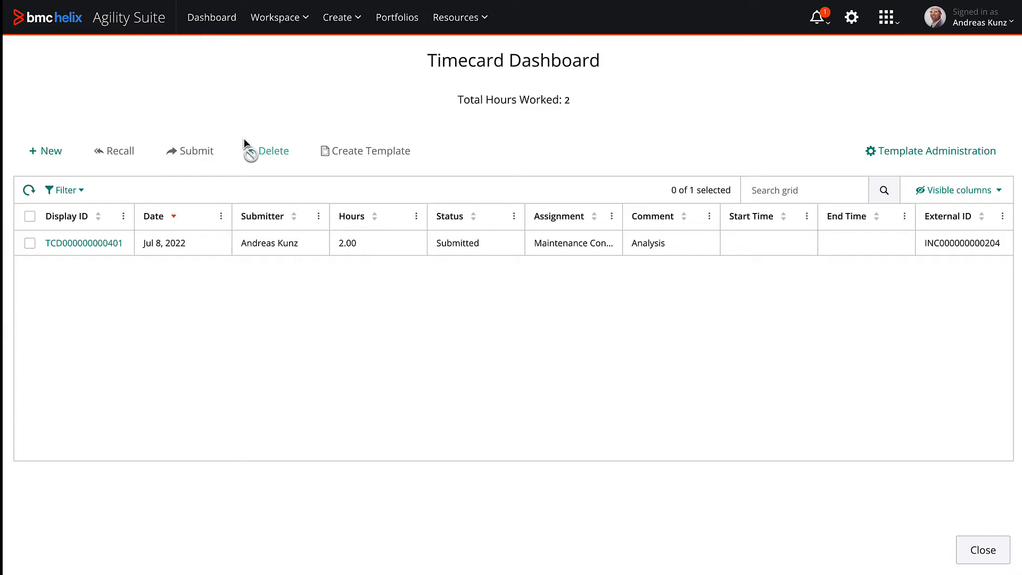
mouse_move(45, 150)
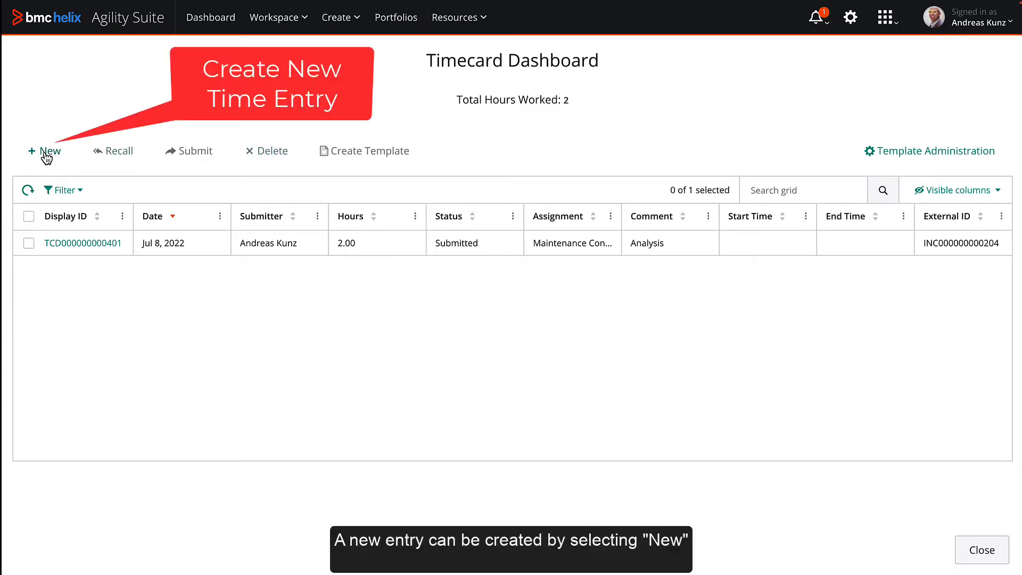
left_click(45, 151)
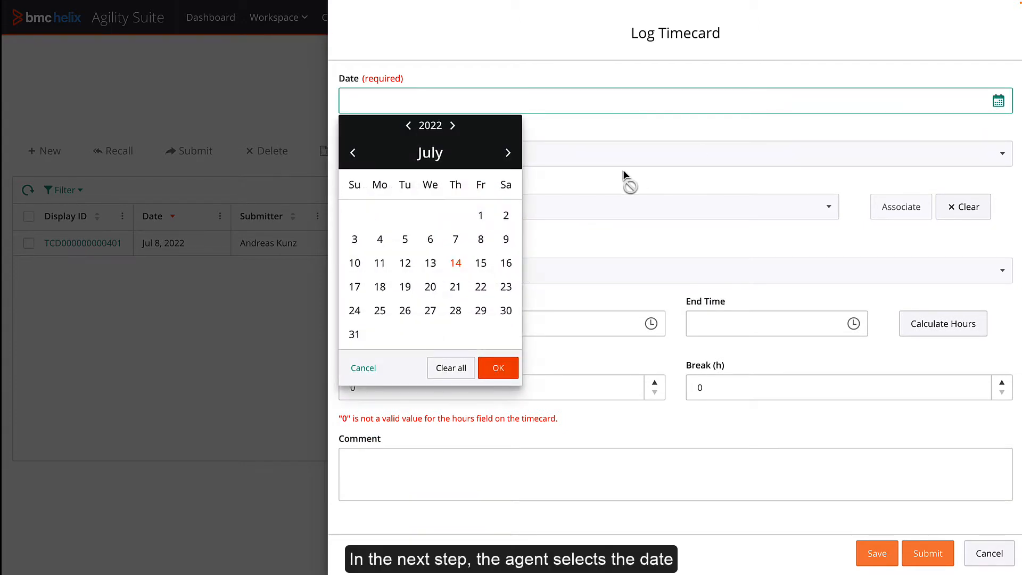
left_click(455, 263)
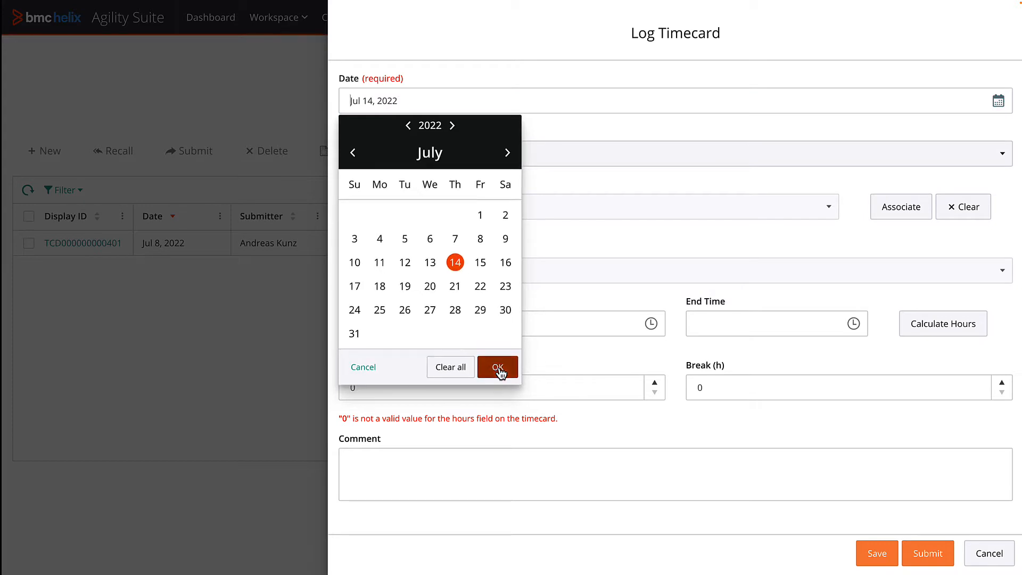
left_click(497, 367)
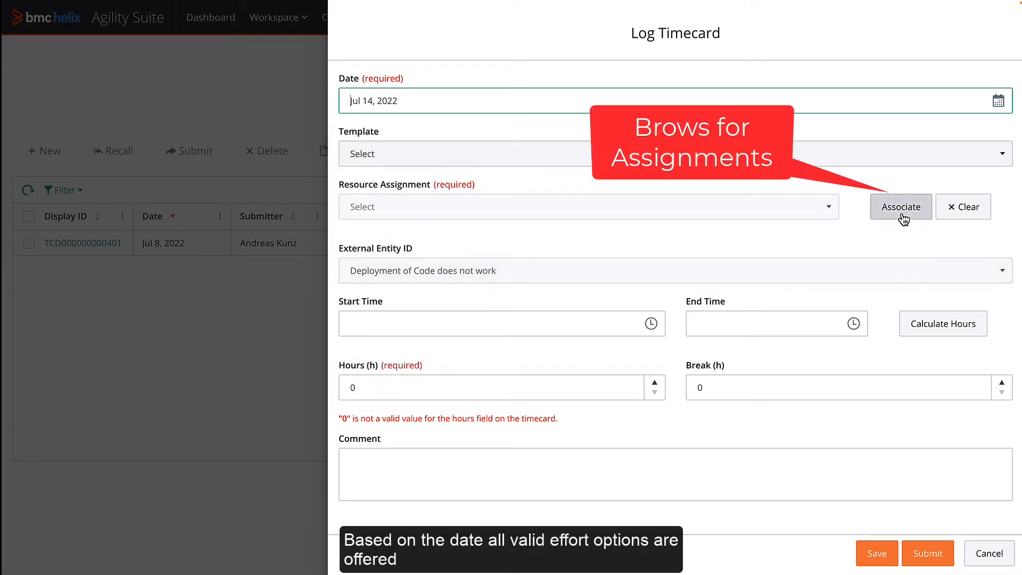
Step: Associate the timecard with the Maintenance Contract - Support & AMS assignment
left_click(901, 207)
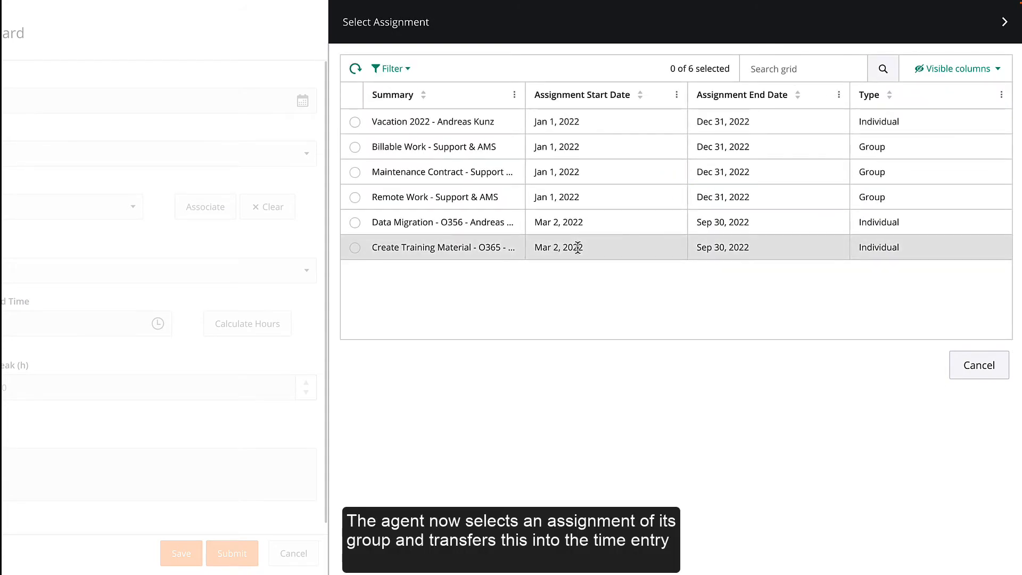
mouse_move(364, 197)
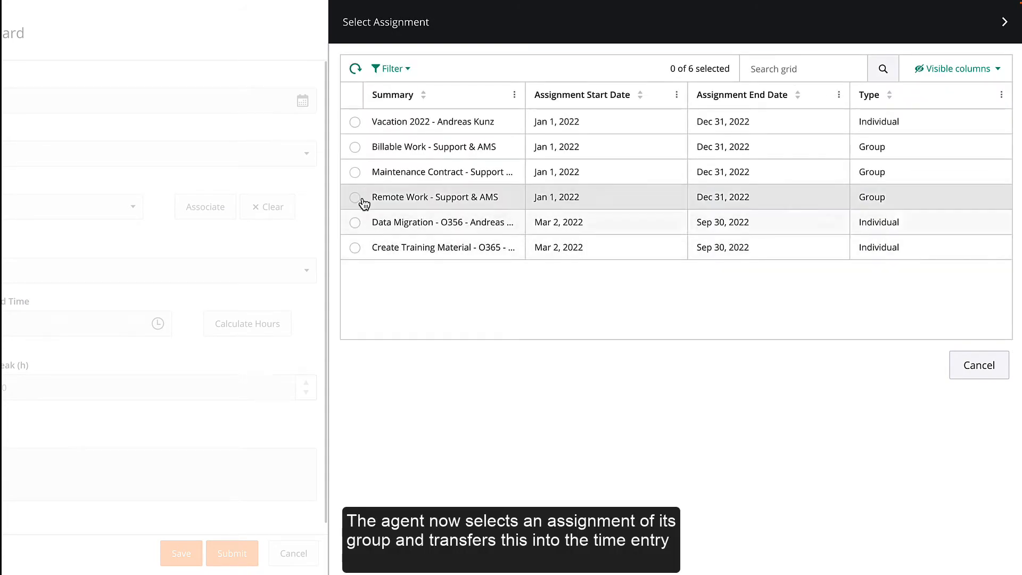
mouse_move(355, 171)
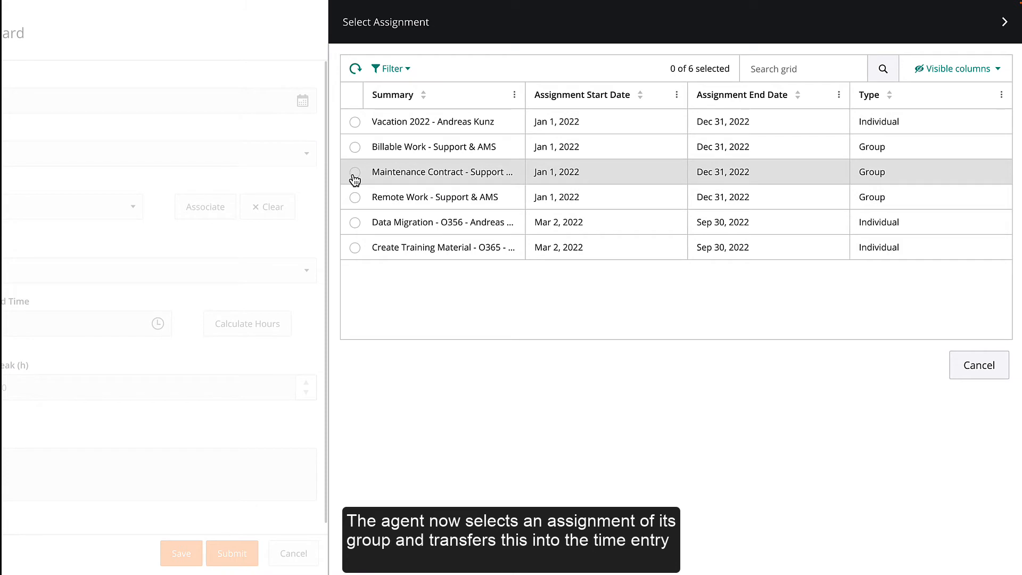
left_click(355, 172)
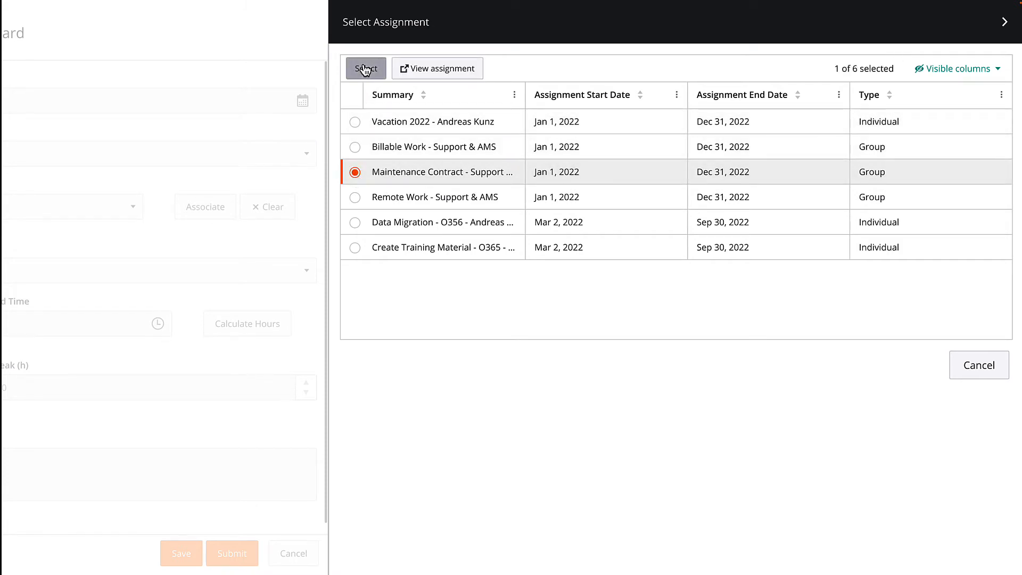
left_click(365, 68)
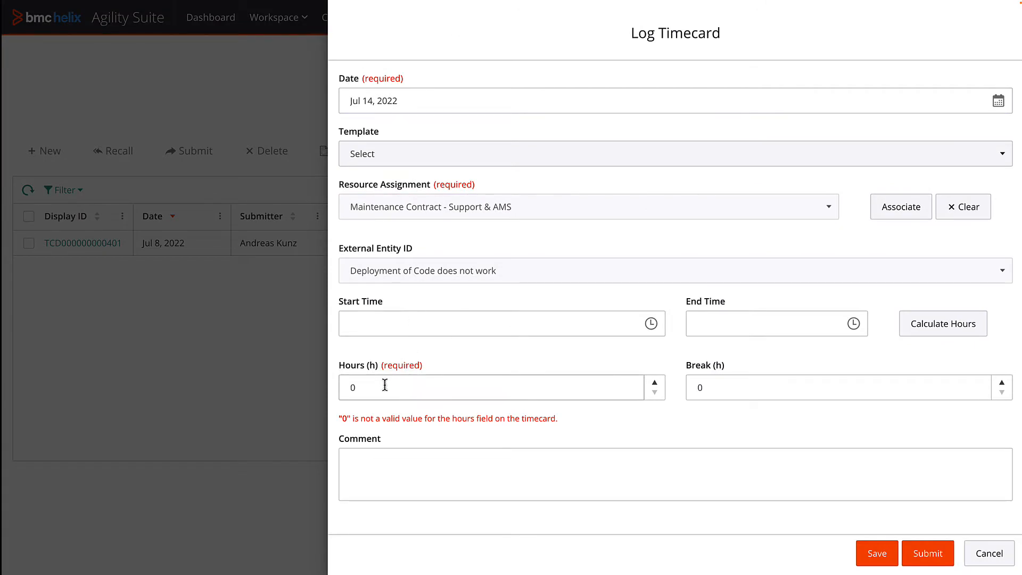
Step: Save the timecard with 1 hour and the comment 'Check Log Files'
type("1")
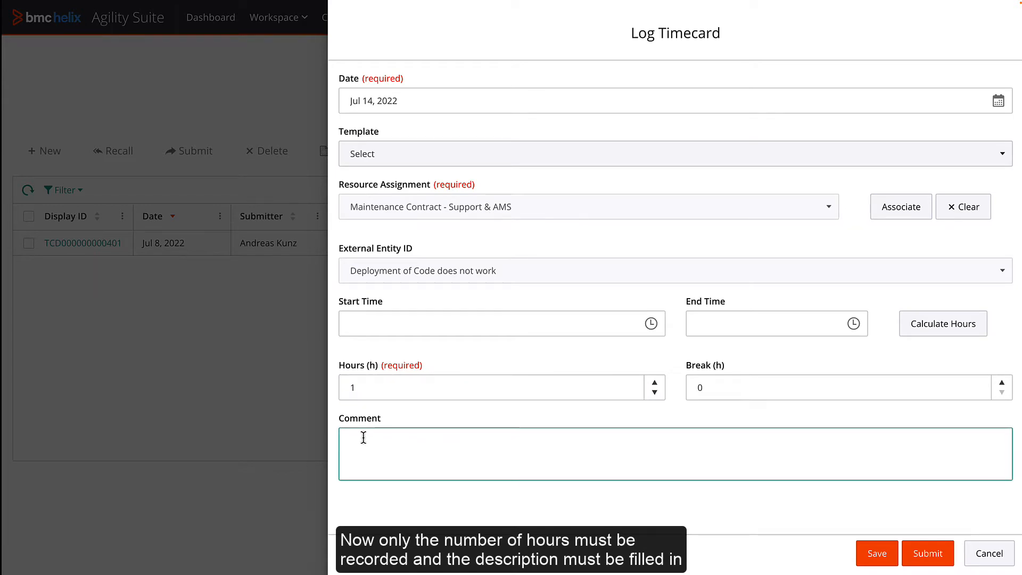
type("Check Lo")
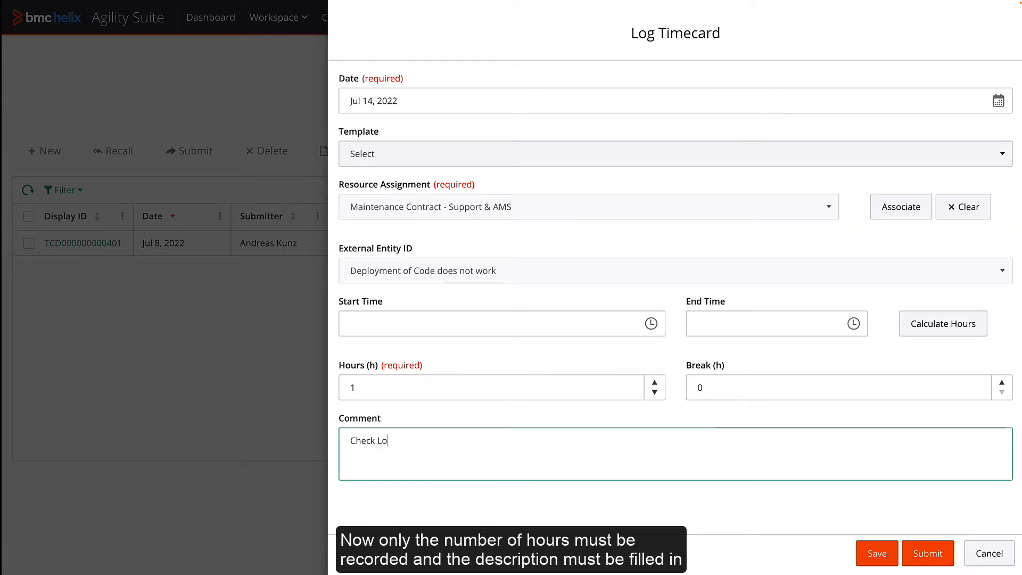
type("g Files")
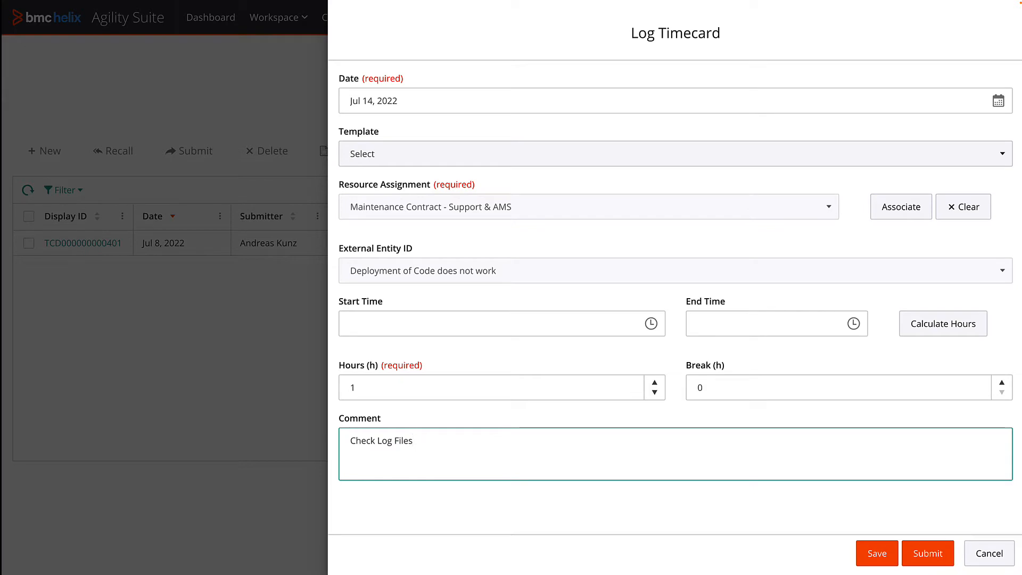
mouse_move(782, 559)
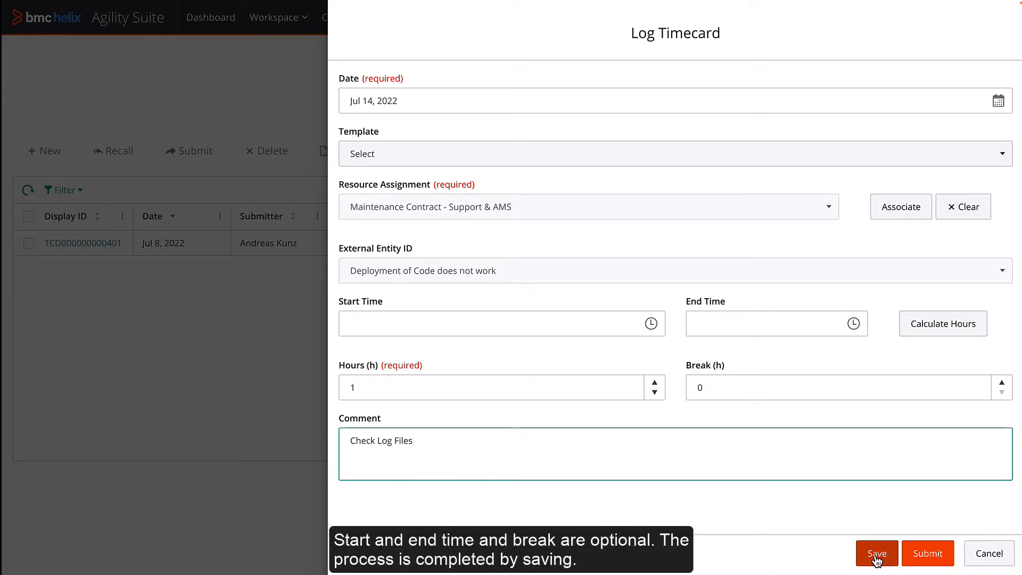
left_click(877, 553)
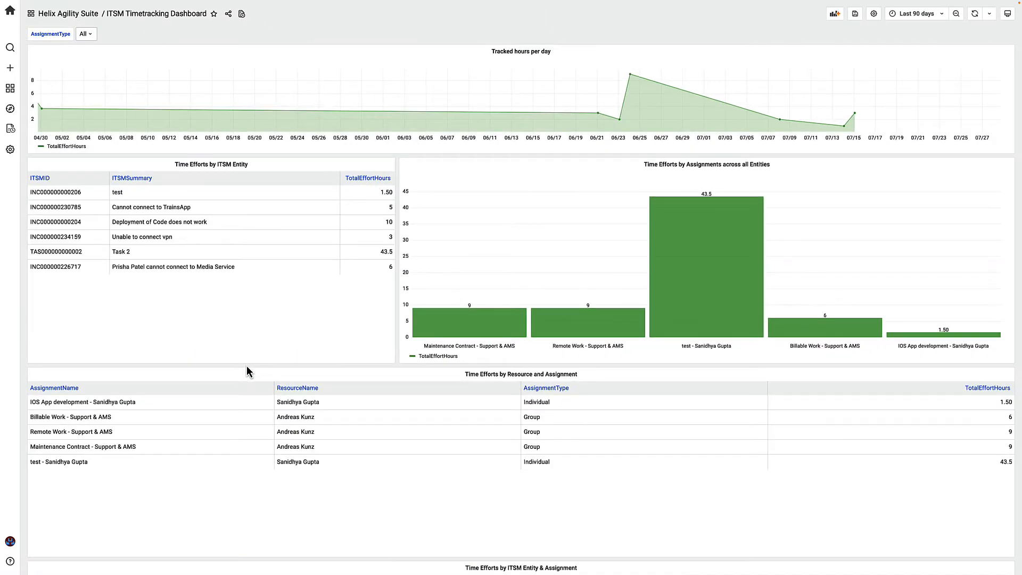
Step: Review the timetracking panels and filter the report by an AssignmentType value
scroll("down", 3)
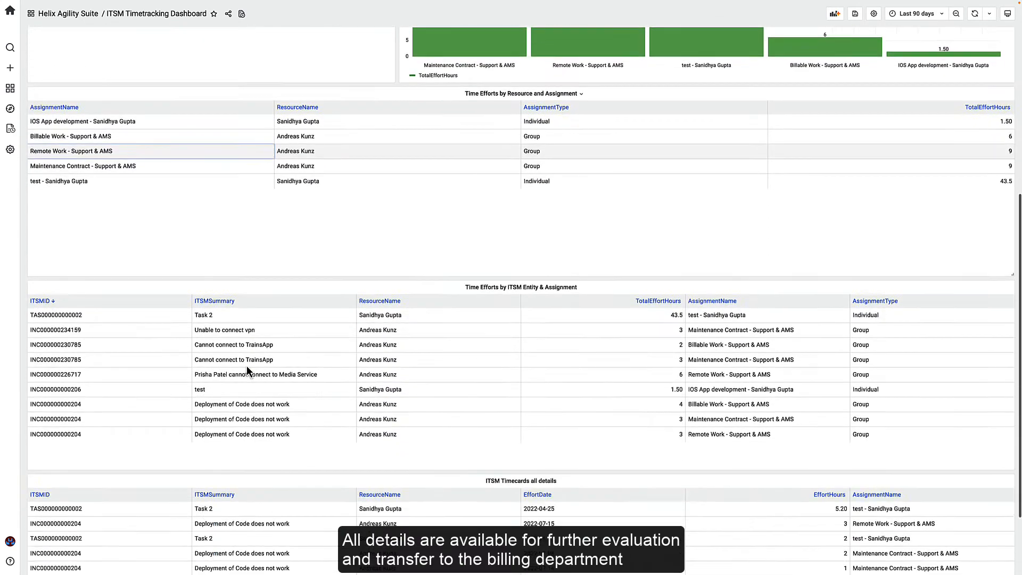
scroll("down", 3)
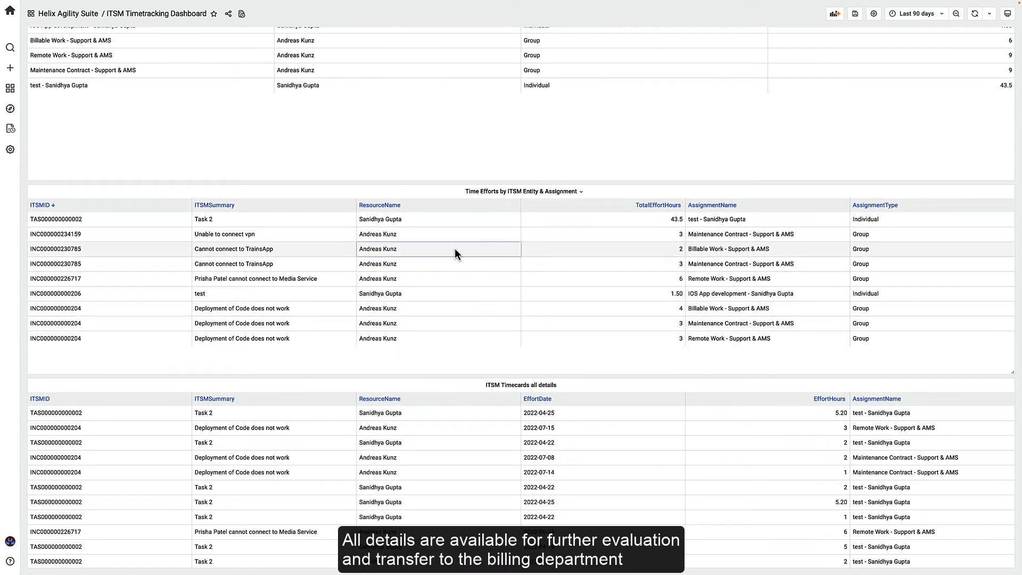
scroll("up", 3)
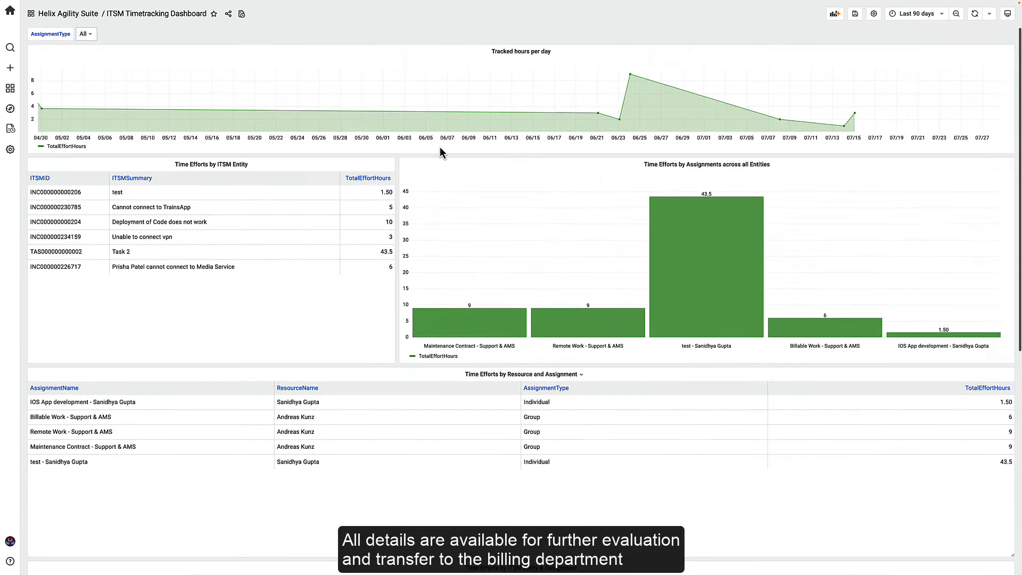
left_click(86, 34)
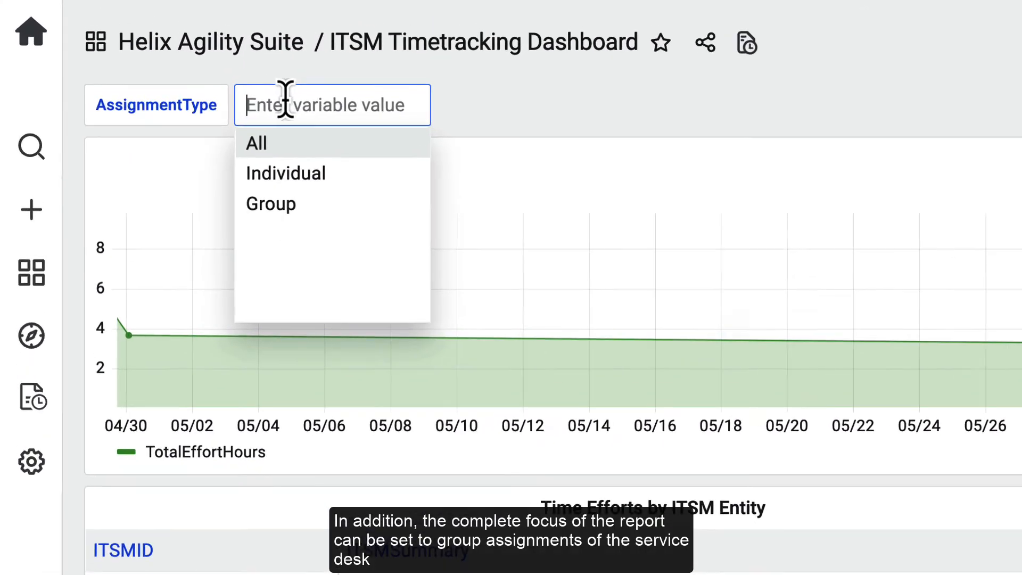
left_click(270, 203)
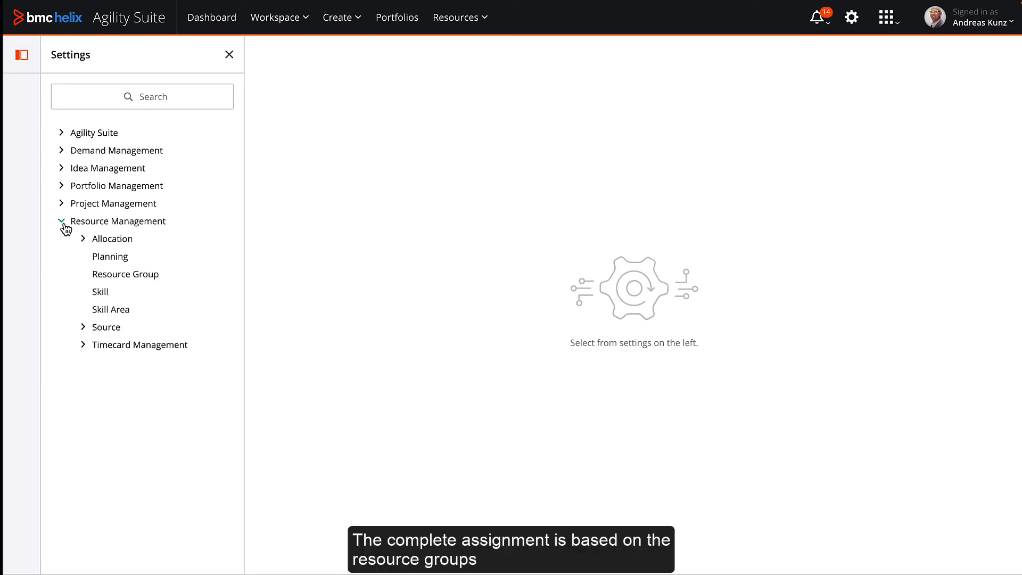
Step: Open the Support & AMS resource group from Resource Management settings
left_click(135, 274)
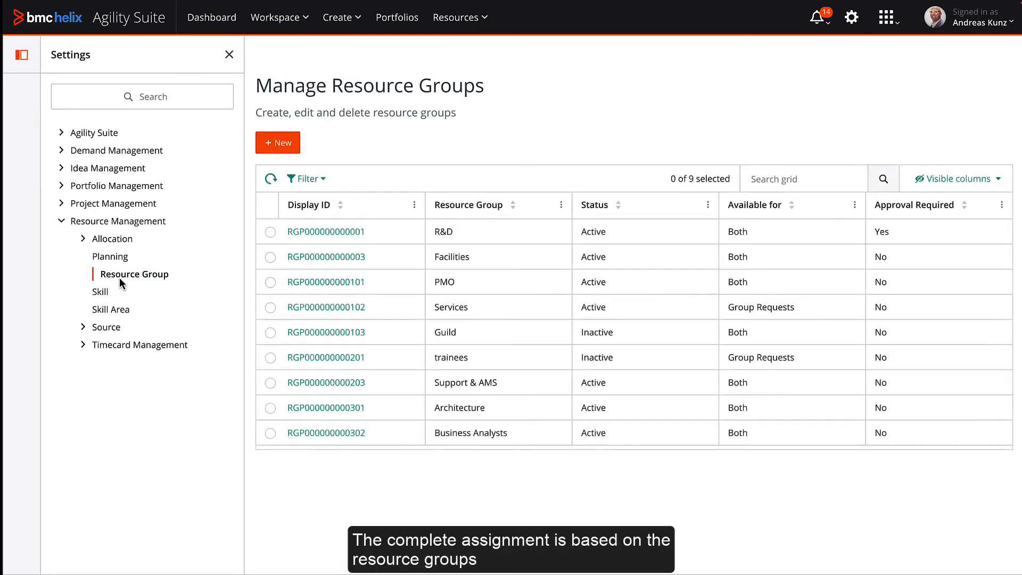
mouse_move(350, 390)
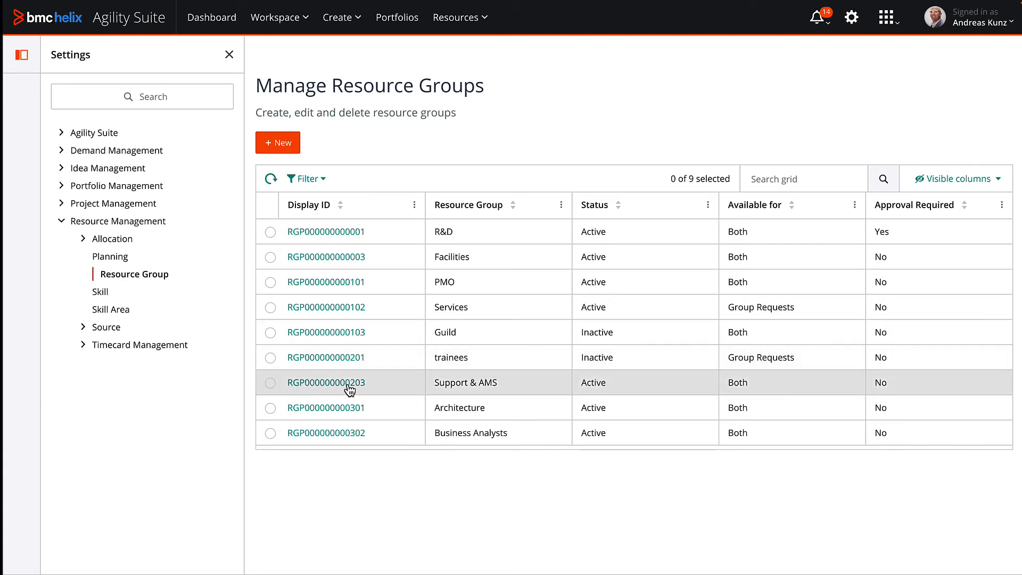
left_click(326, 382)
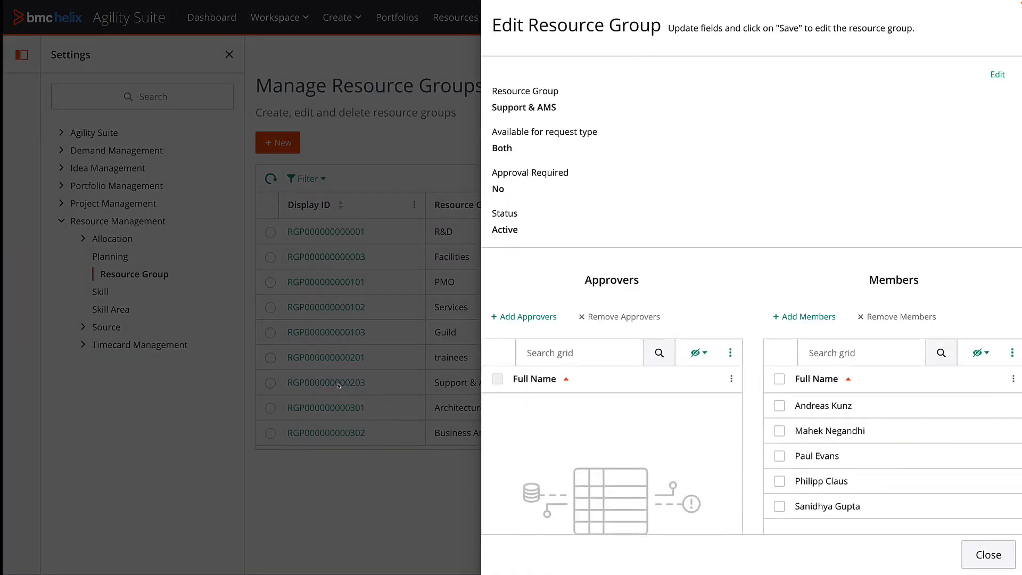
mouse_move(805, 317)
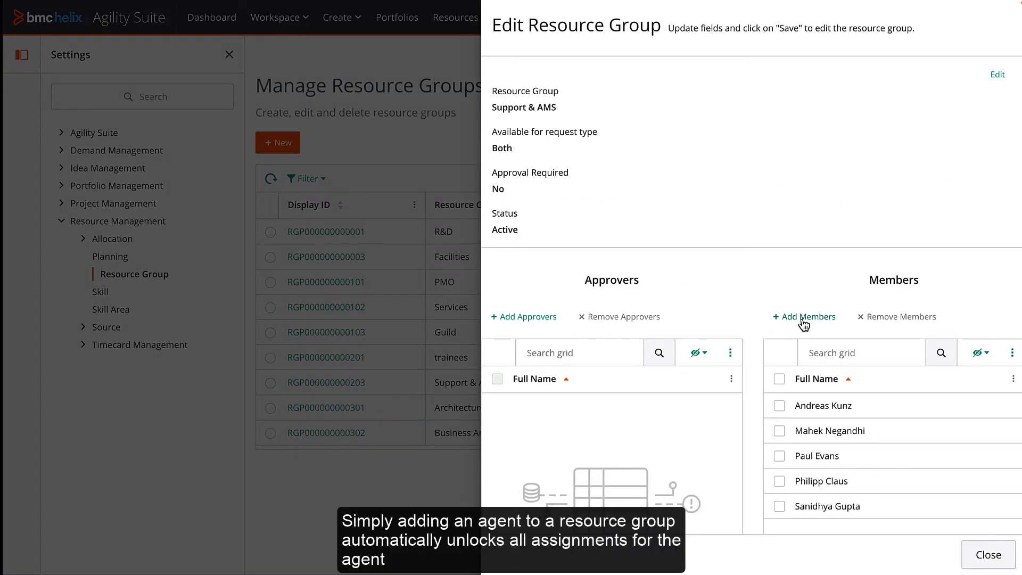
left_click(804, 317)
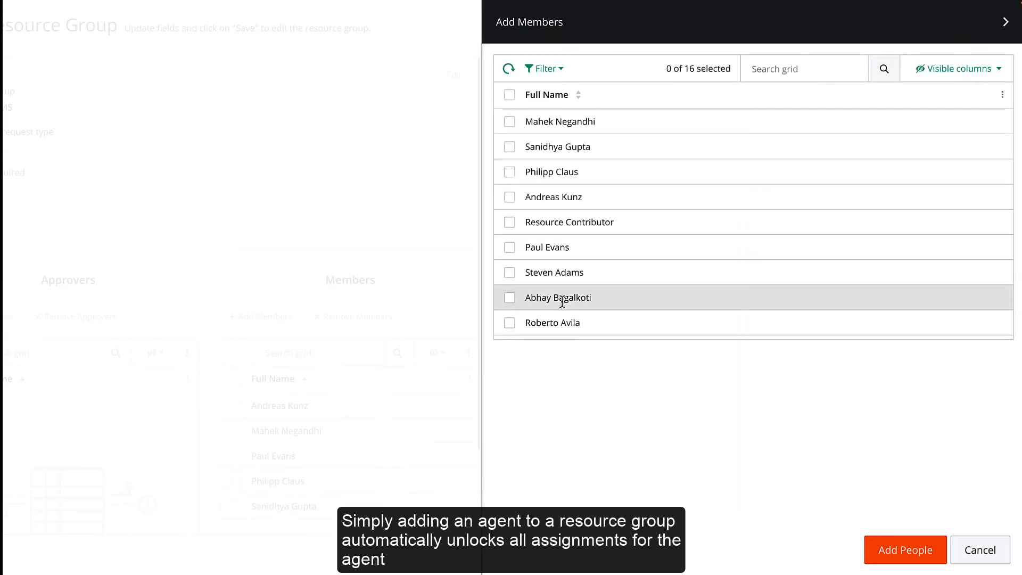
left_click(509, 272)
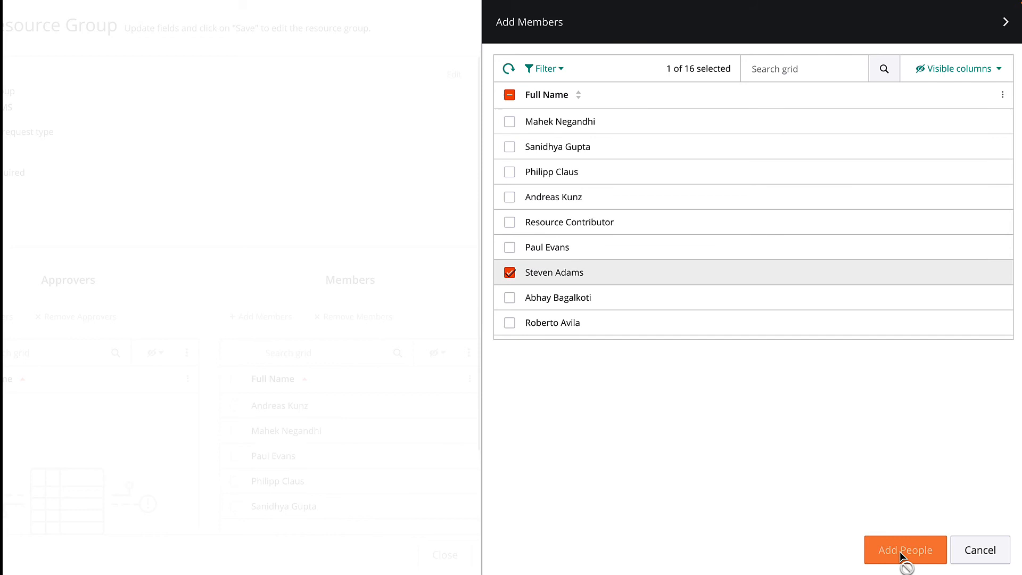
left_click(905, 549)
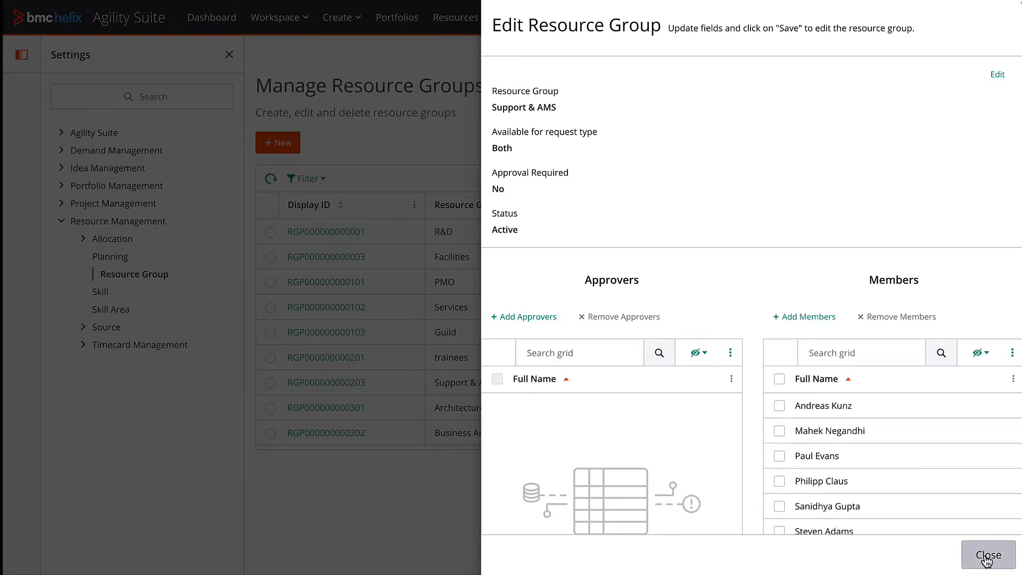
left_click(988, 554)
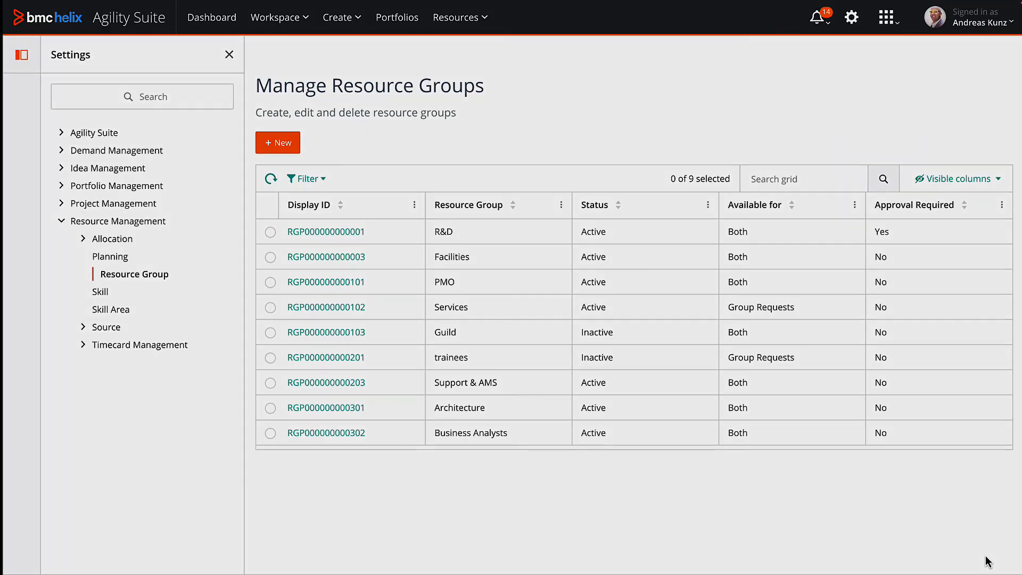